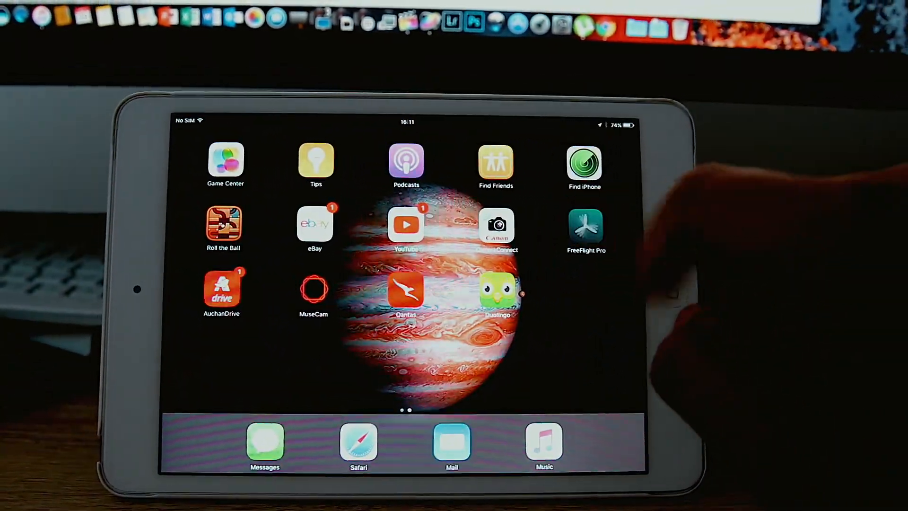
Launch FreeFlight Pro from the iPad home screen, reaching the not-connected flight screen
{"action": "left_click", "coordinate": [586, 226]}
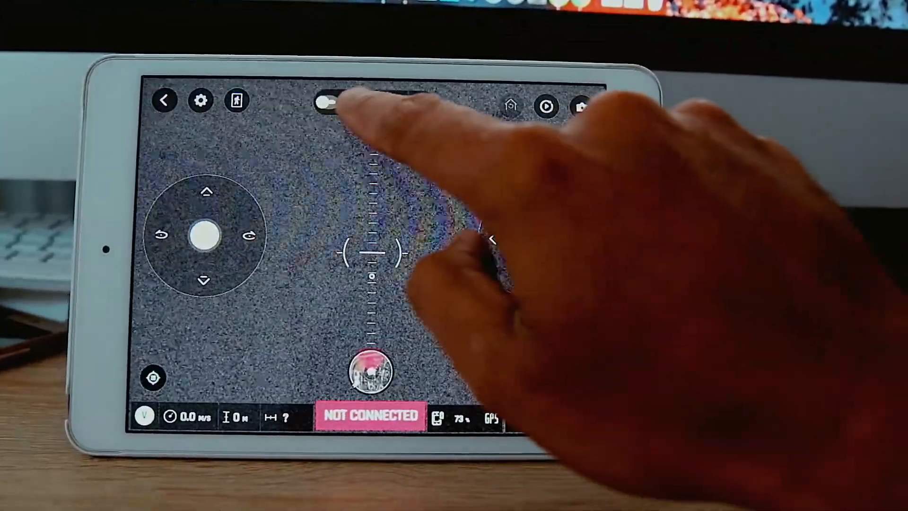
Switch the flight screen's camera from photo to video mode
{"action": "left_click", "coordinate": [330, 103]}
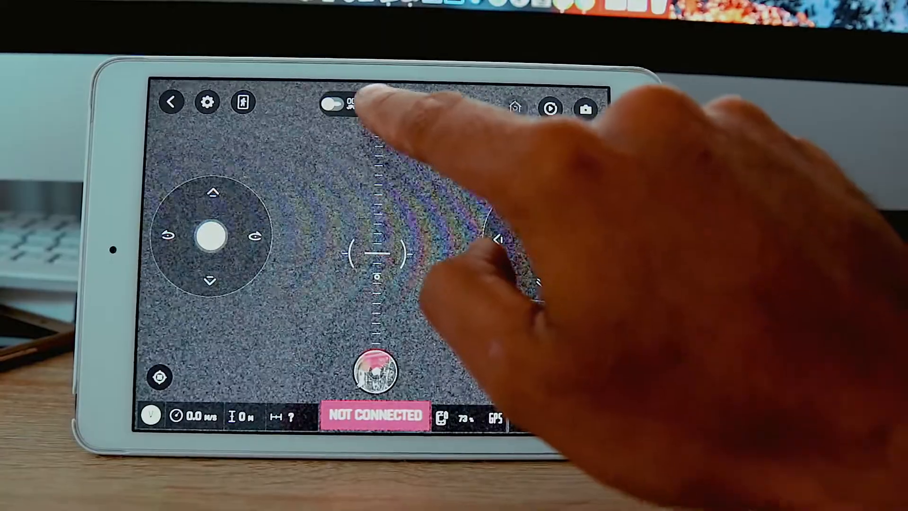
{"action": "left_click", "coordinate": [336, 102]}
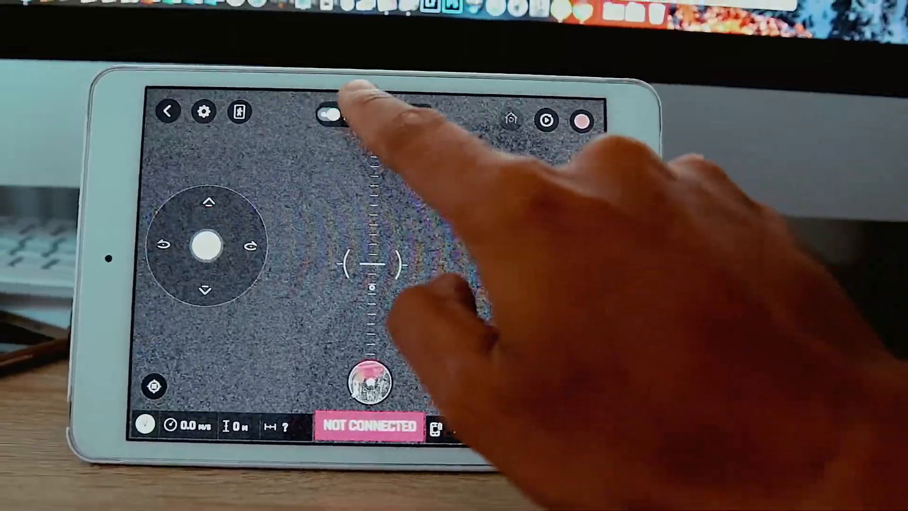
Return the camera to photo mode (JPG, 13MPX) with the full camera view shown
{"action": "left_click", "coordinate": [333, 115]}
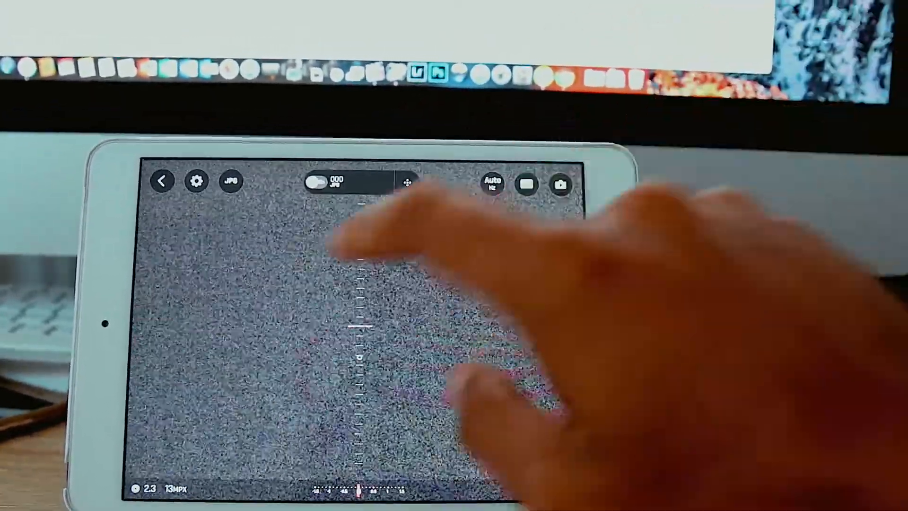
{"action": "left_click", "coordinate": [231, 180]}
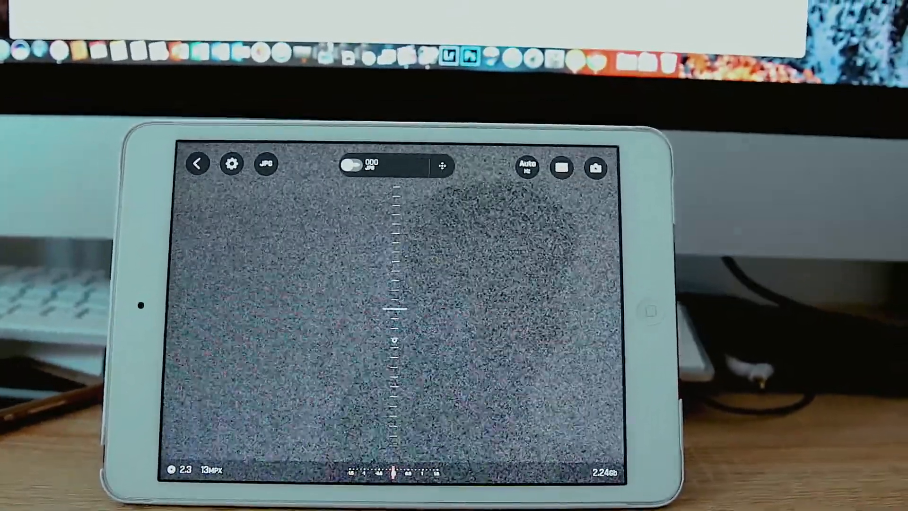
Switch the camera to video mode at 1080p, 30FPS
{"action": "left_click", "coordinate": [266, 164]}
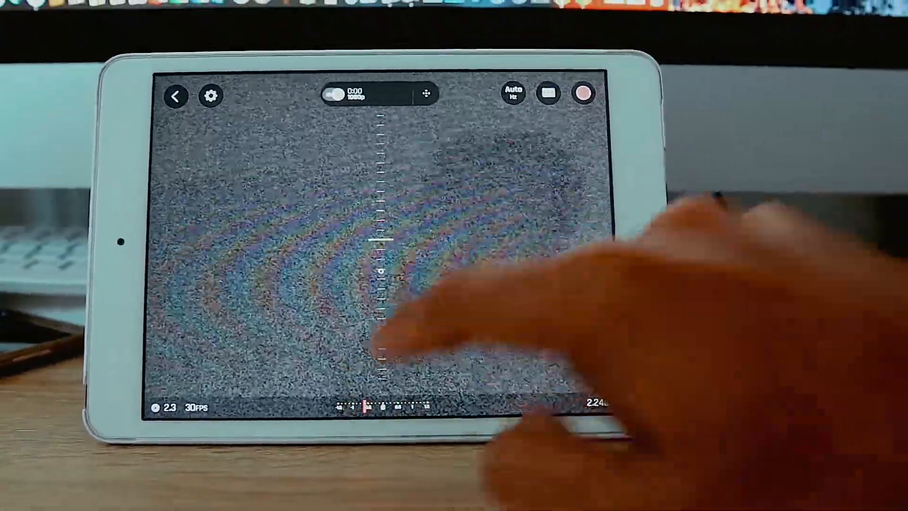
Expand the Auto Hz button to show Auto, 50 Hz and 60 Hz options
{"action": "left_click", "coordinate": [512, 93]}
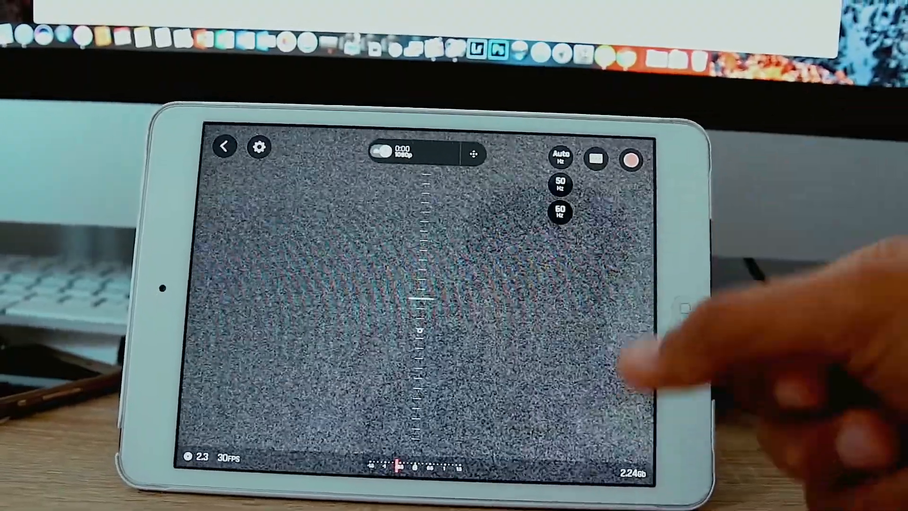
{"action": "left_click", "coordinate": [616, 157]}
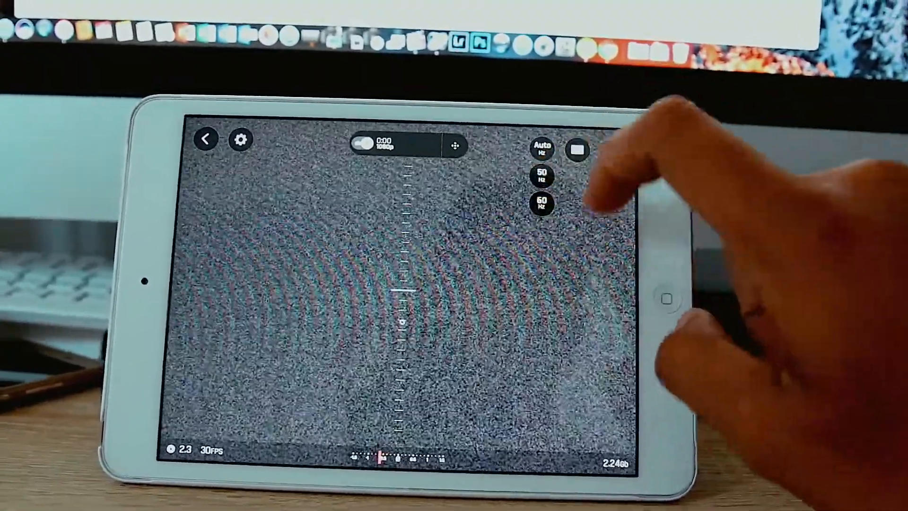